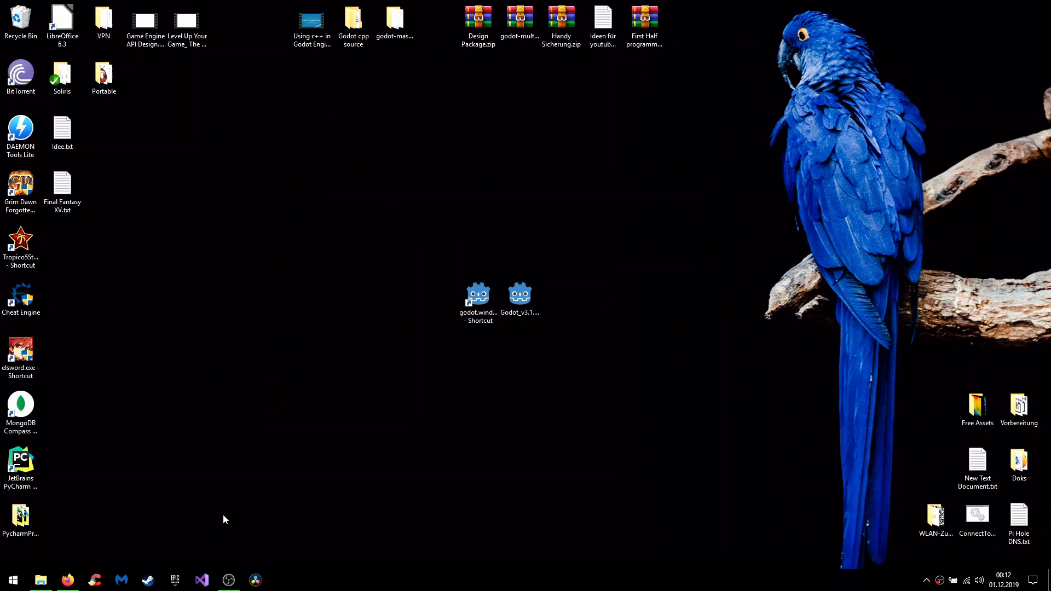
Launch the custom Godot editor build and open the Slot Machine project's Game.tscn
click(67, 579)
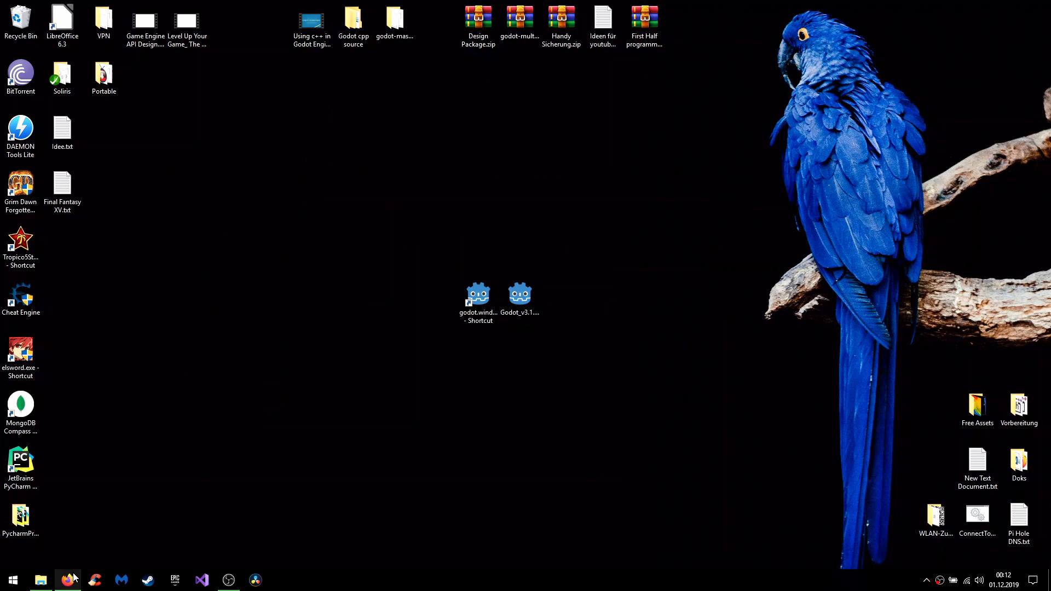
click(66, 580)
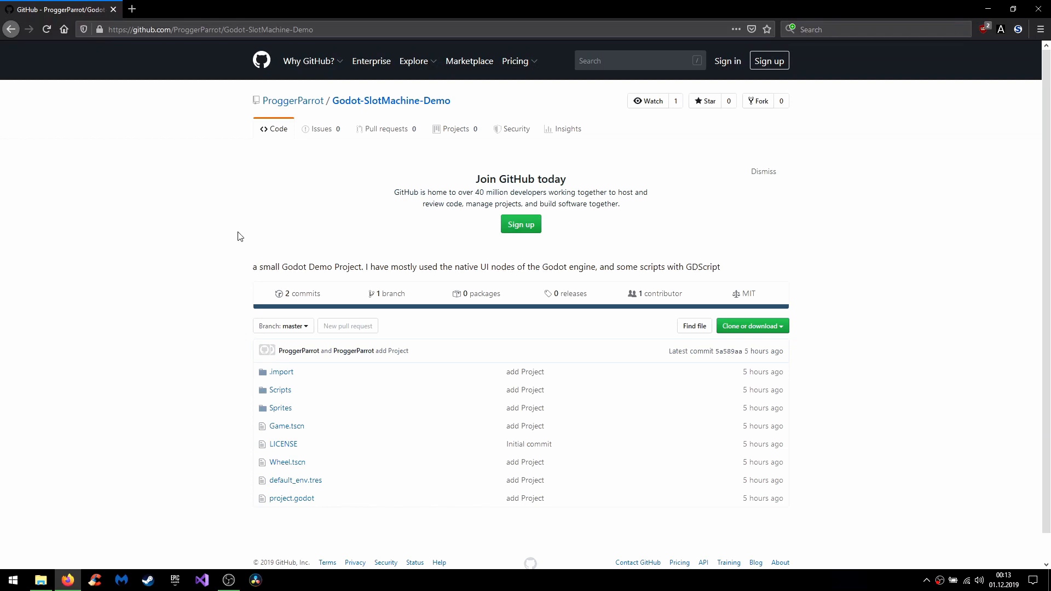
mouse_move(216, 158)
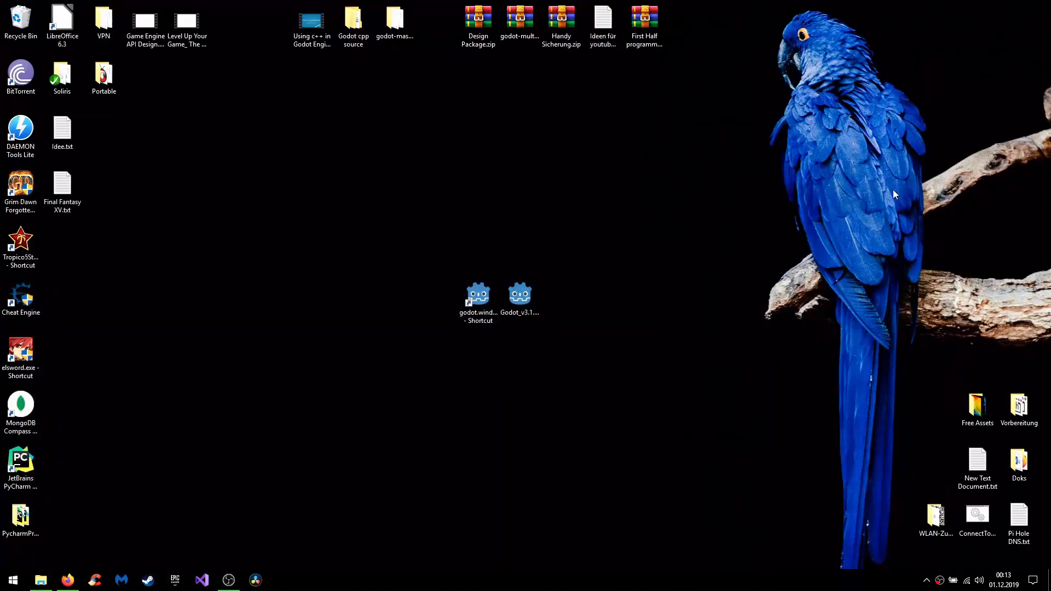
click(478, 295)
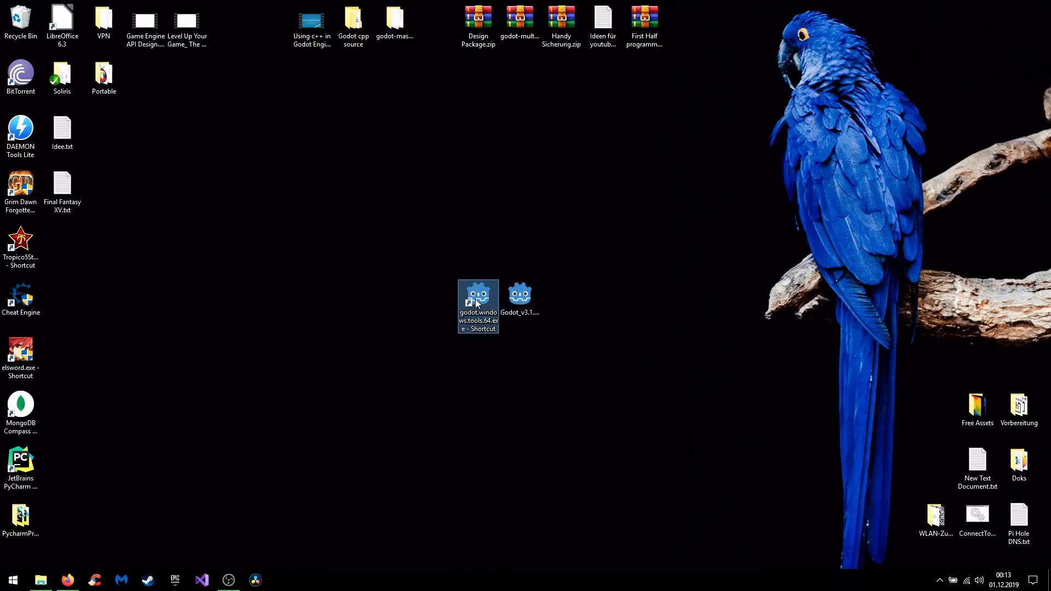
double_click(478, 295)
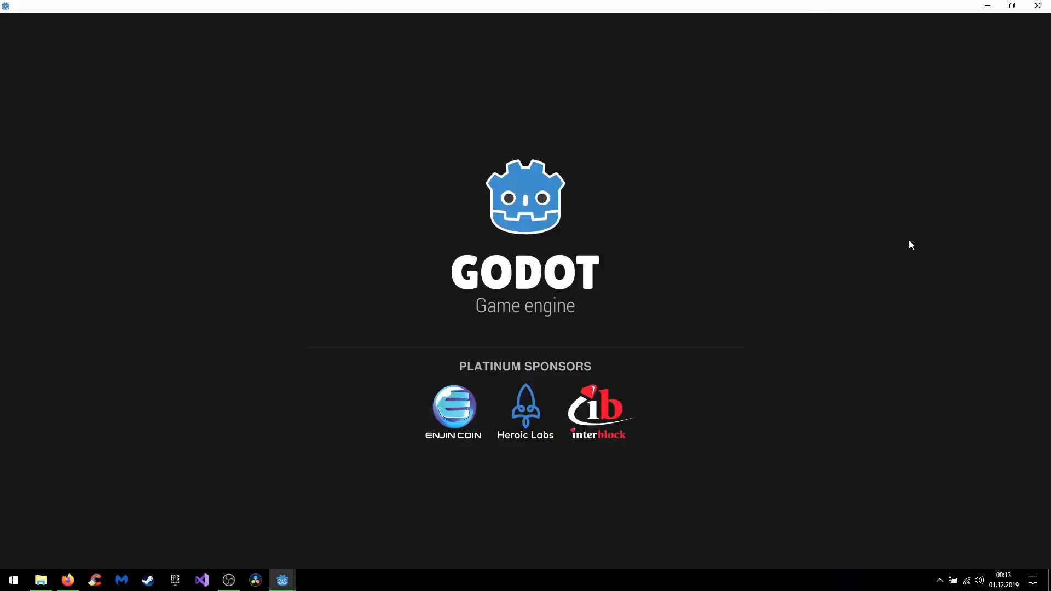
click(282, 579)
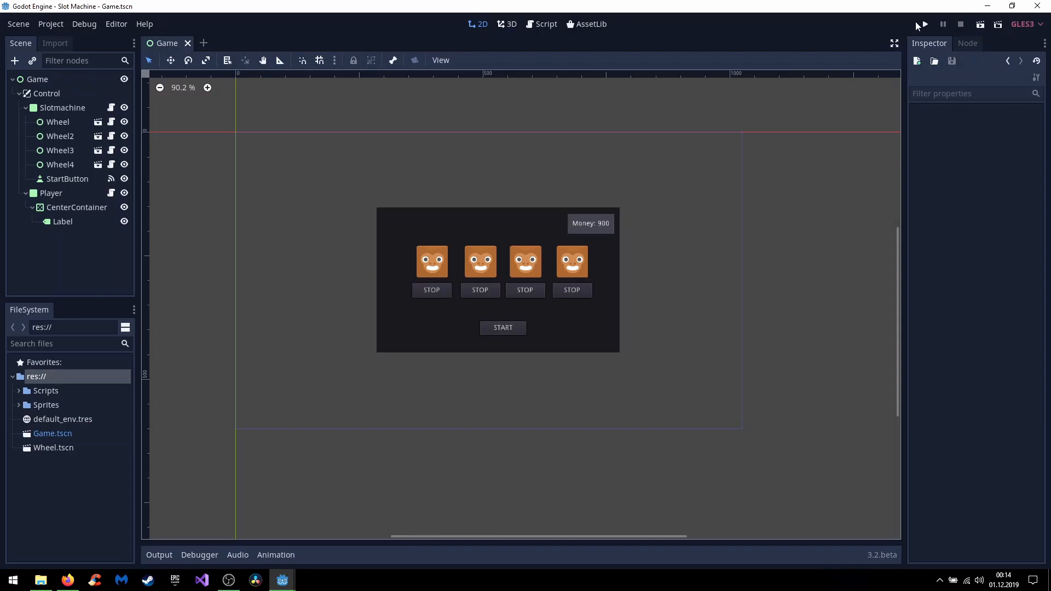
Run the slot machine game and play a first spin
click(920, 24)
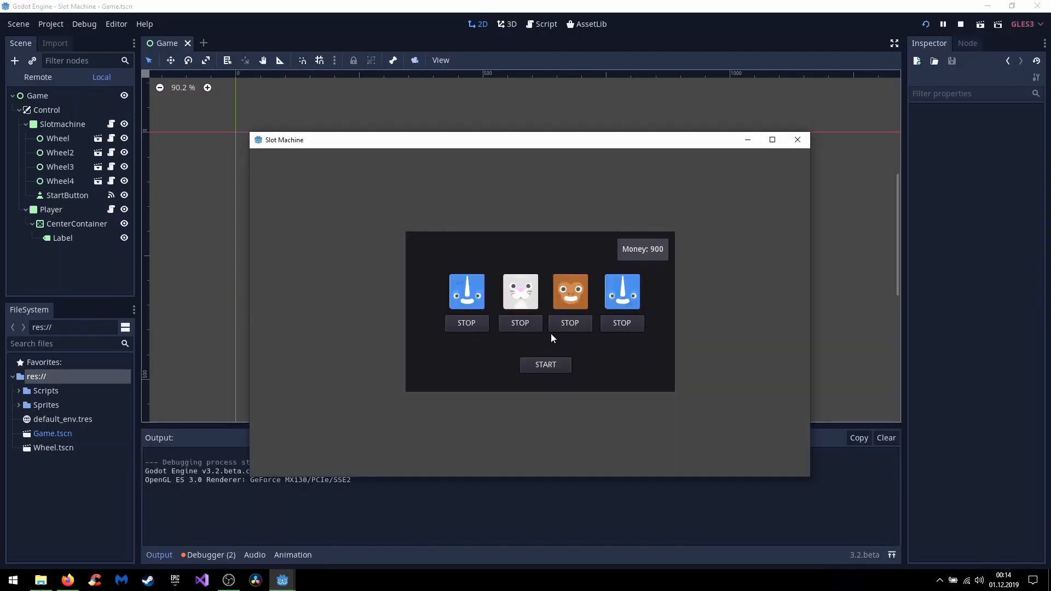
click(545, 365)
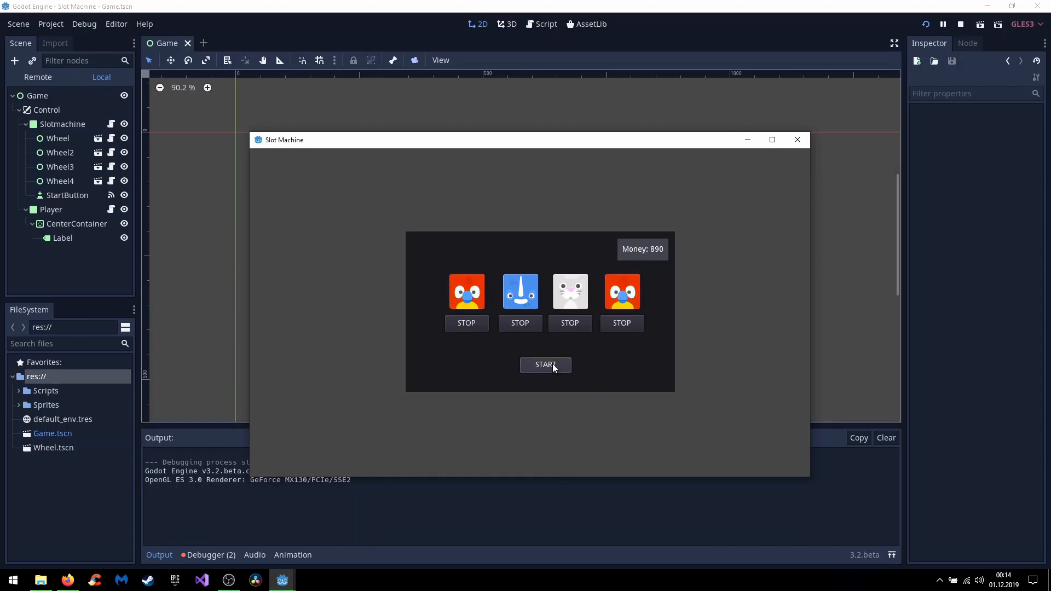
click(545, 365)
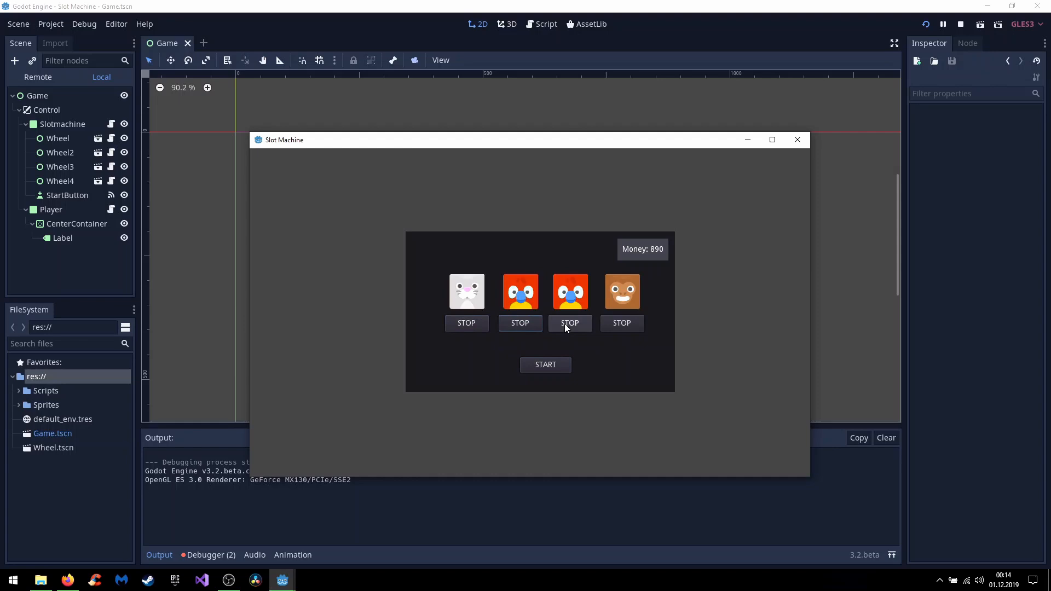
click(569, 323)
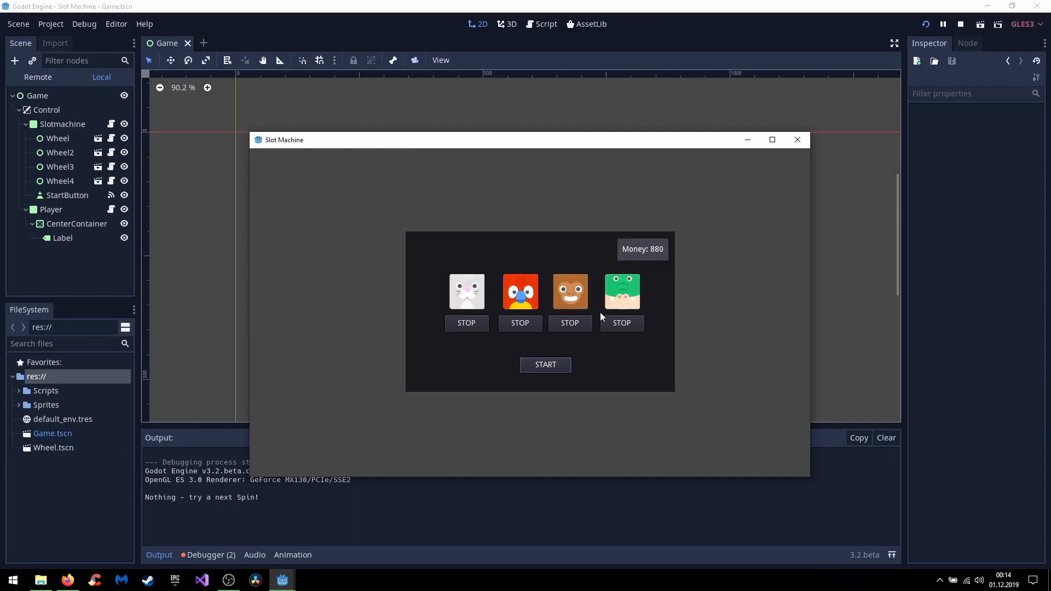
Spin again until four parrots pay out 40, then close the game
click(569, 322)
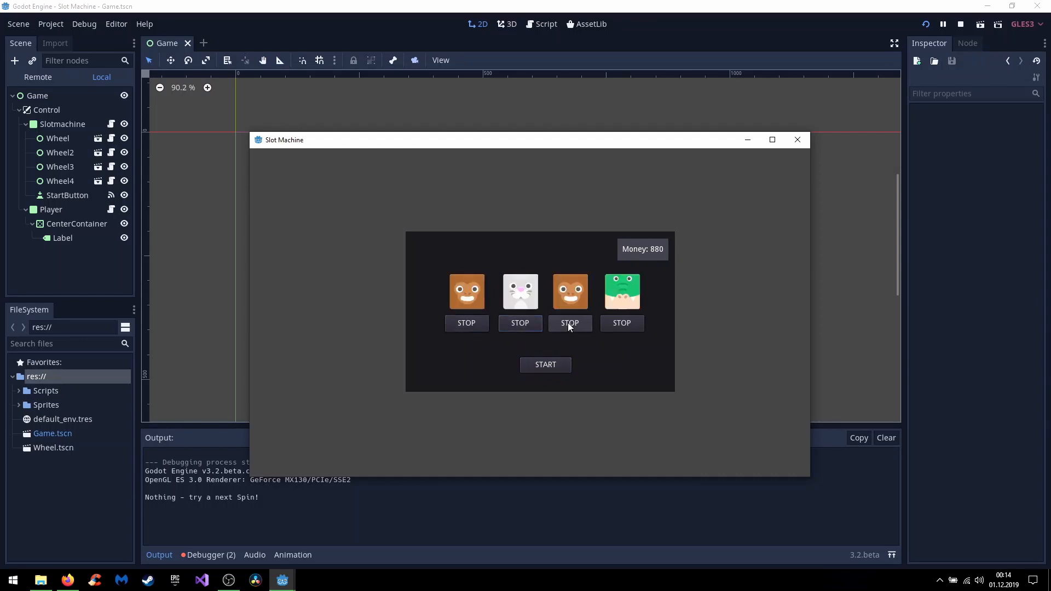
click(545, 365)
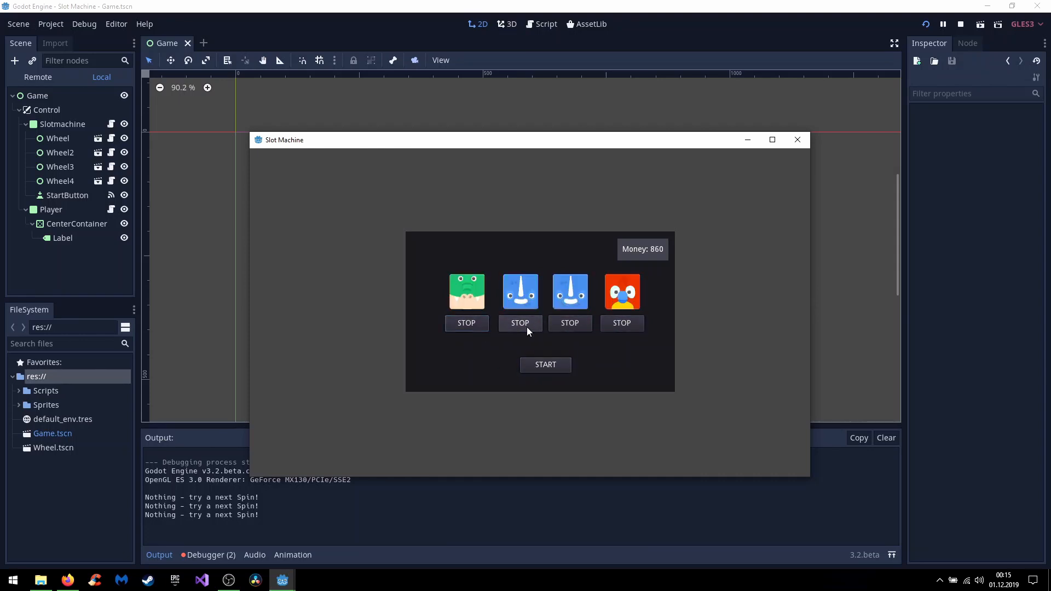
click(621, 322)
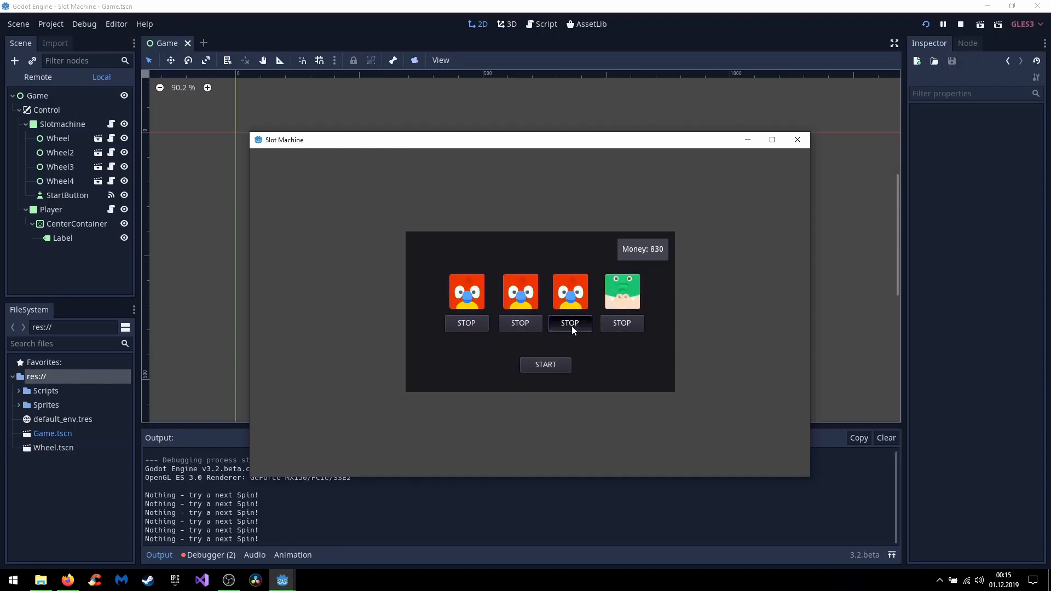
click(569, 323)
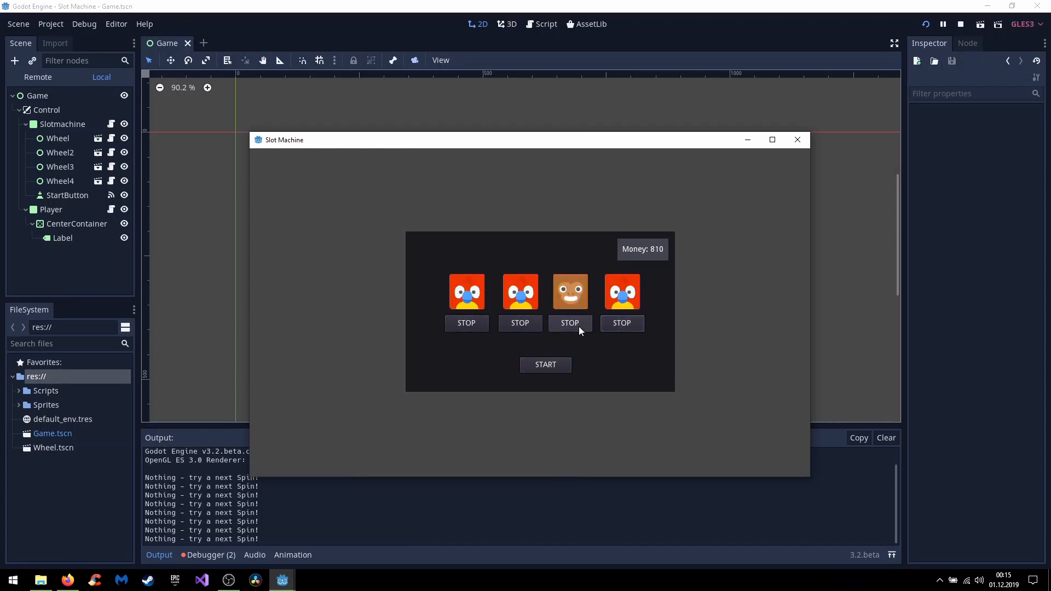
click(569, 323)
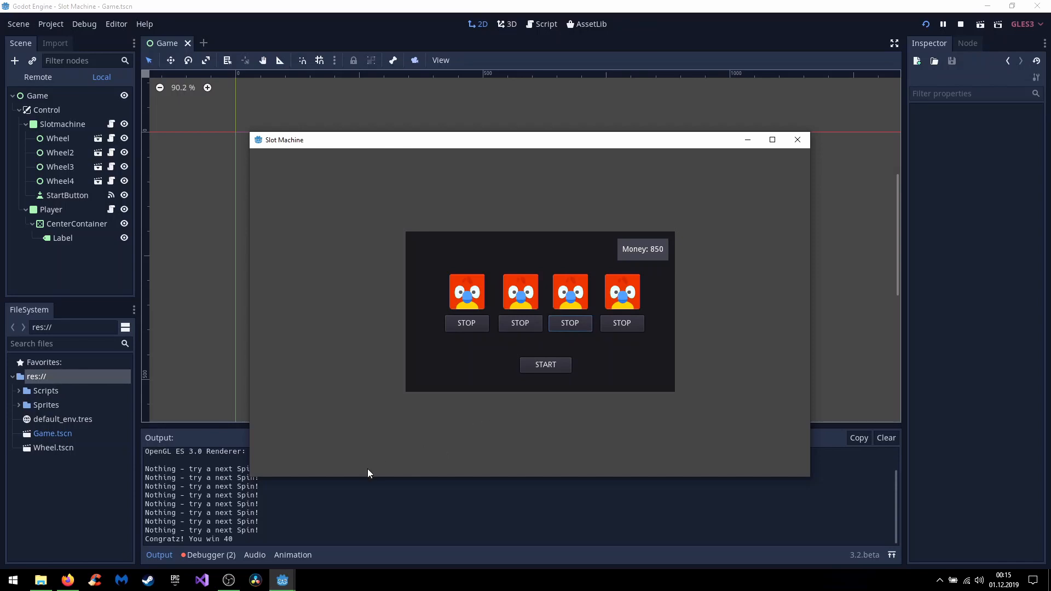
mouse_move(239, 547)
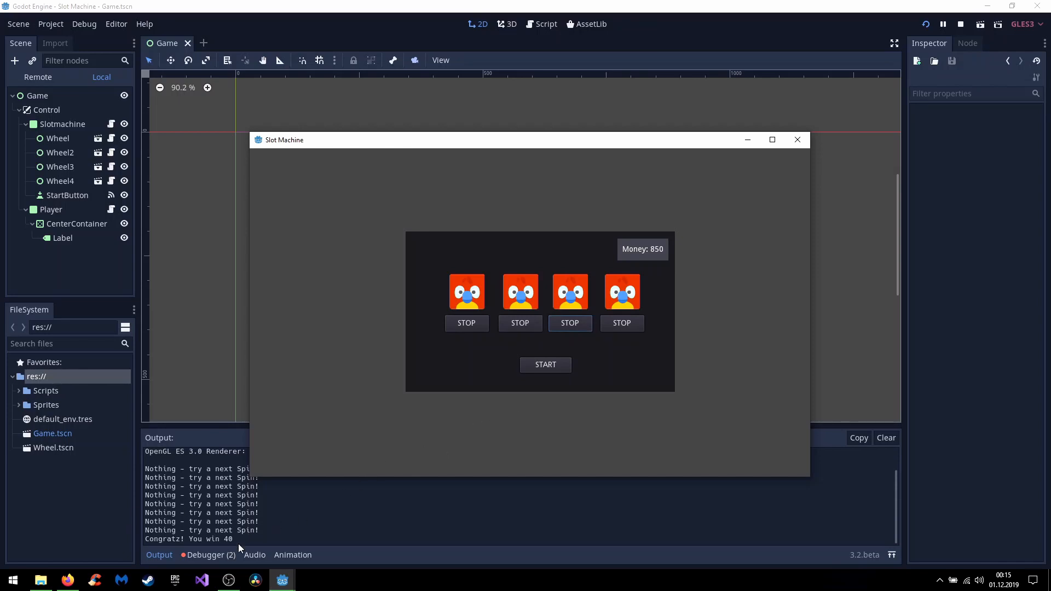
mouse_move(683, 265)
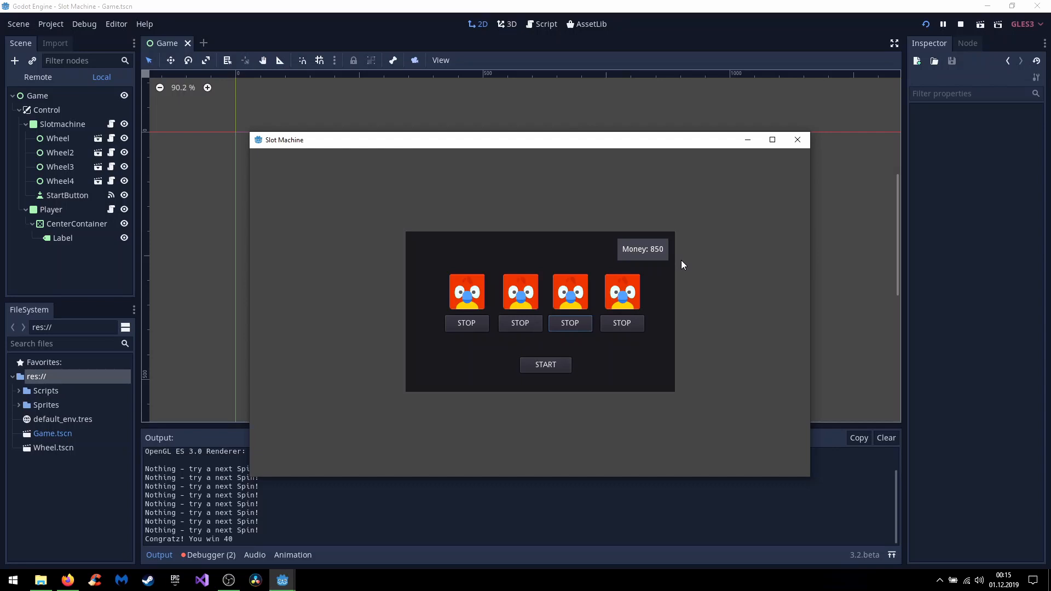
click(960, 24)
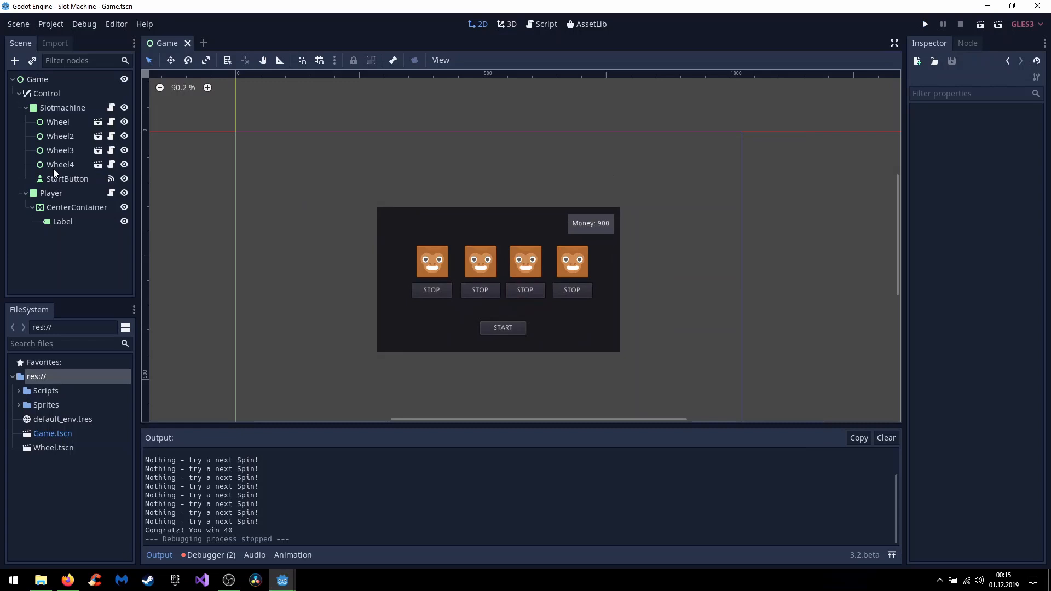
Select Slotmachine to show Roll Cost 10 and Win Multiply 4, then collapse its wheels
click(62, 108)
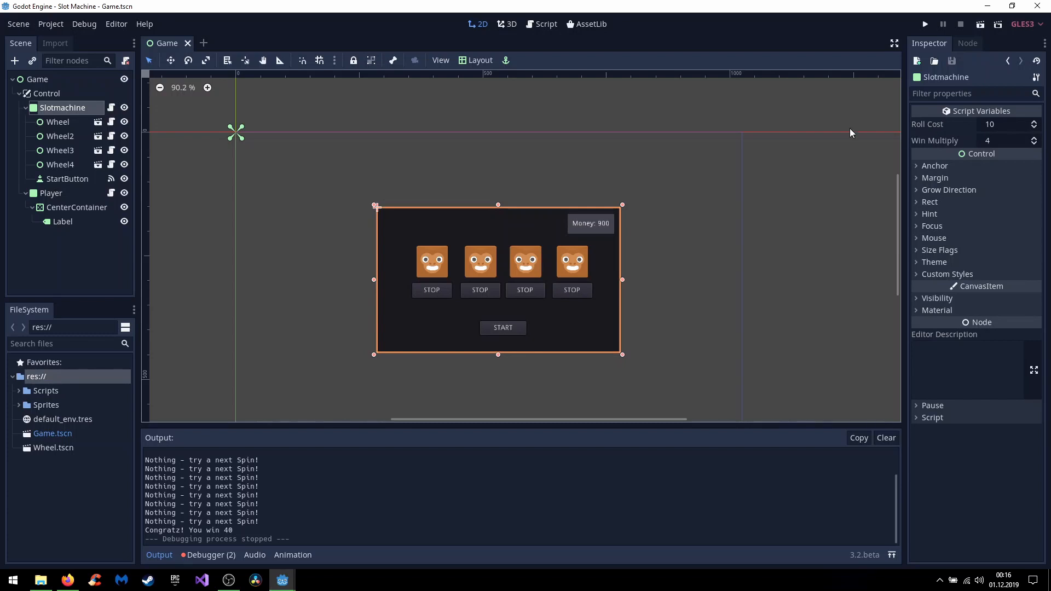
mouse_move(372, 143)
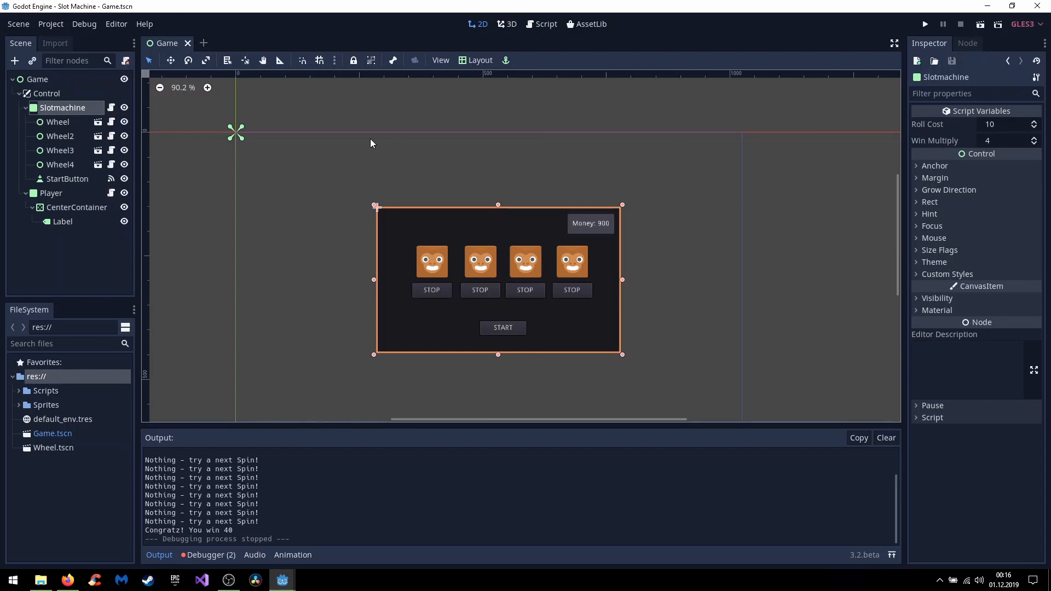
click(21, 107)
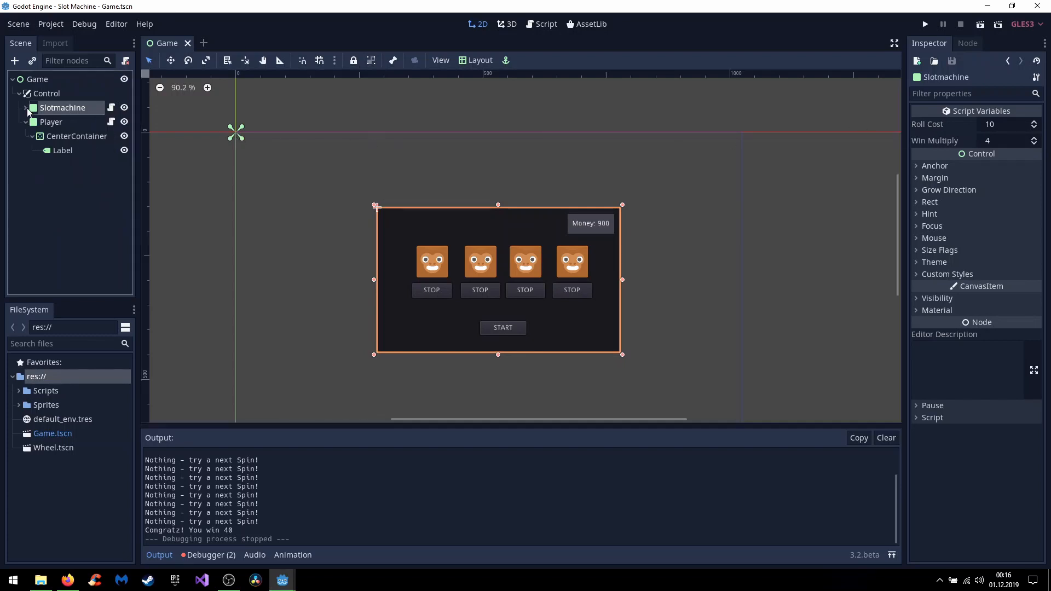
Duplicate Slotmachine into Slotmachine2 and shift it to the lower right
click(47, 93)
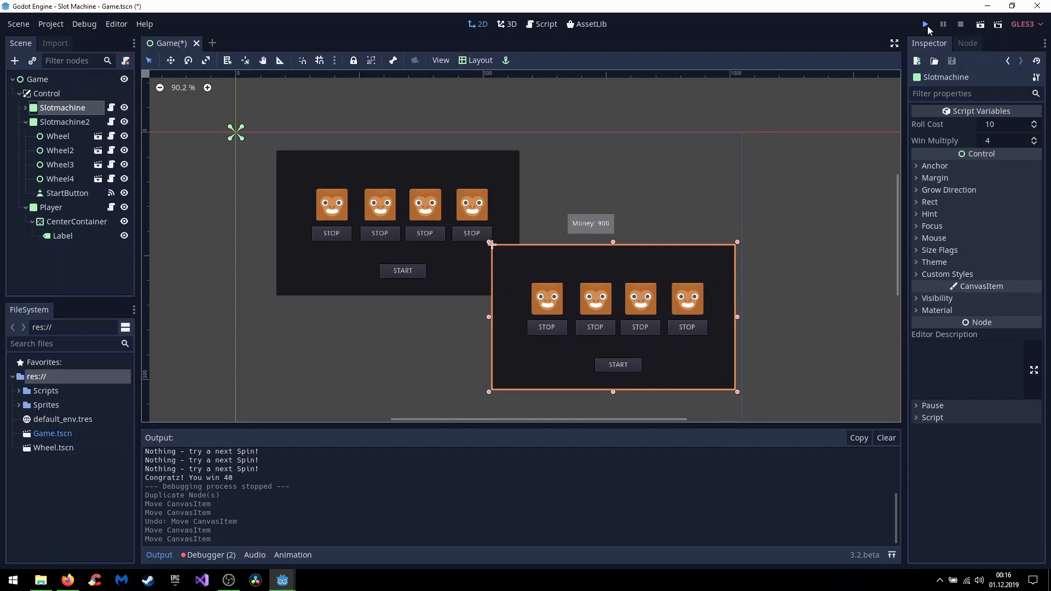
Run the game with two slot machines side by side, then close it
click(924, 24)
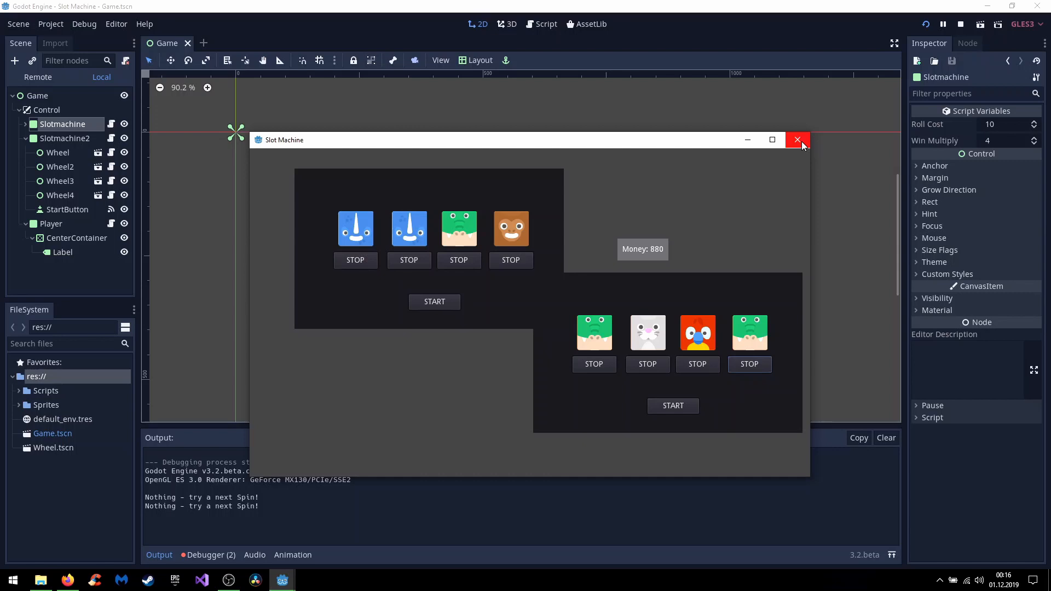
click(796, 140)
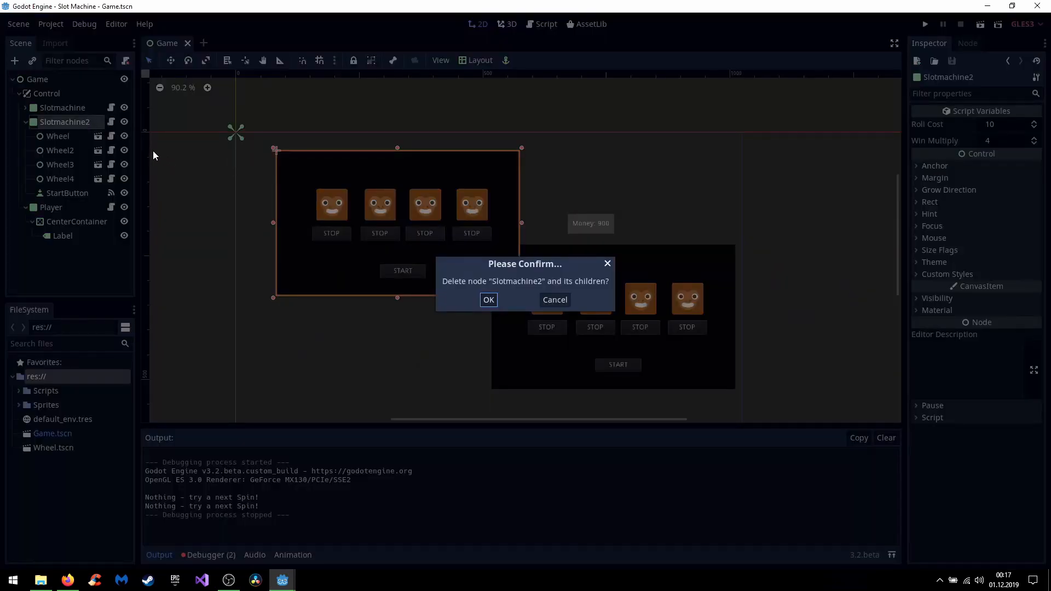
Delete Slotmachine2, expand the remaining machine's six wheels, and launch the game
click(488, 299)
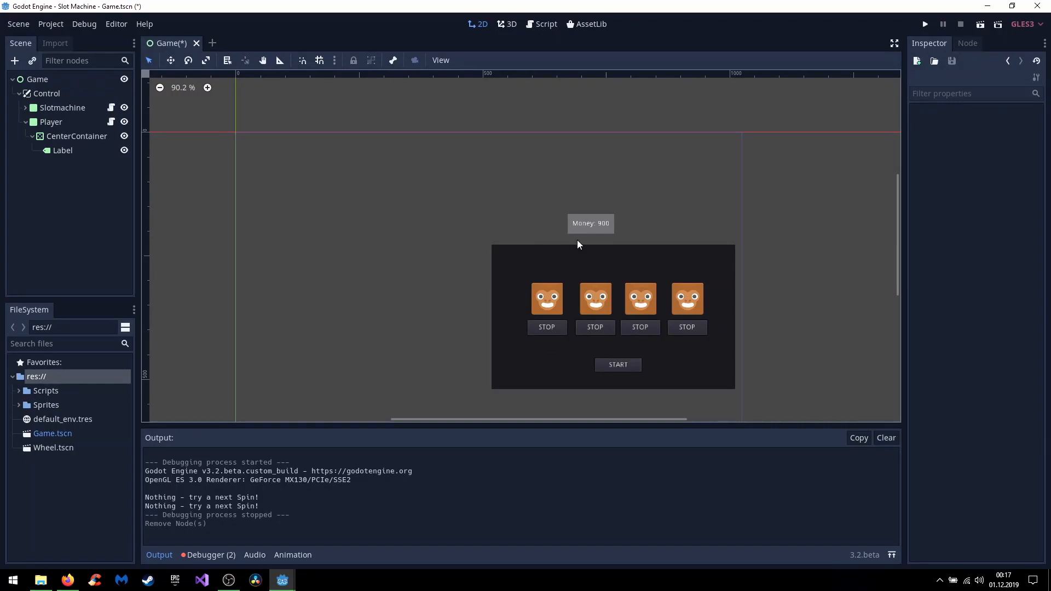
click(62, 107)
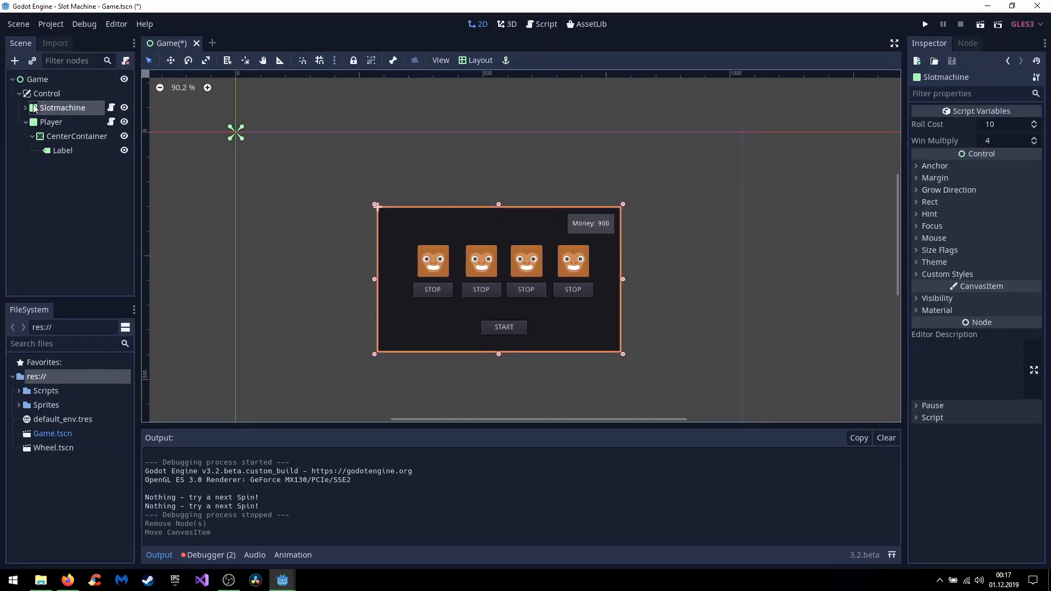
click(26, 108)
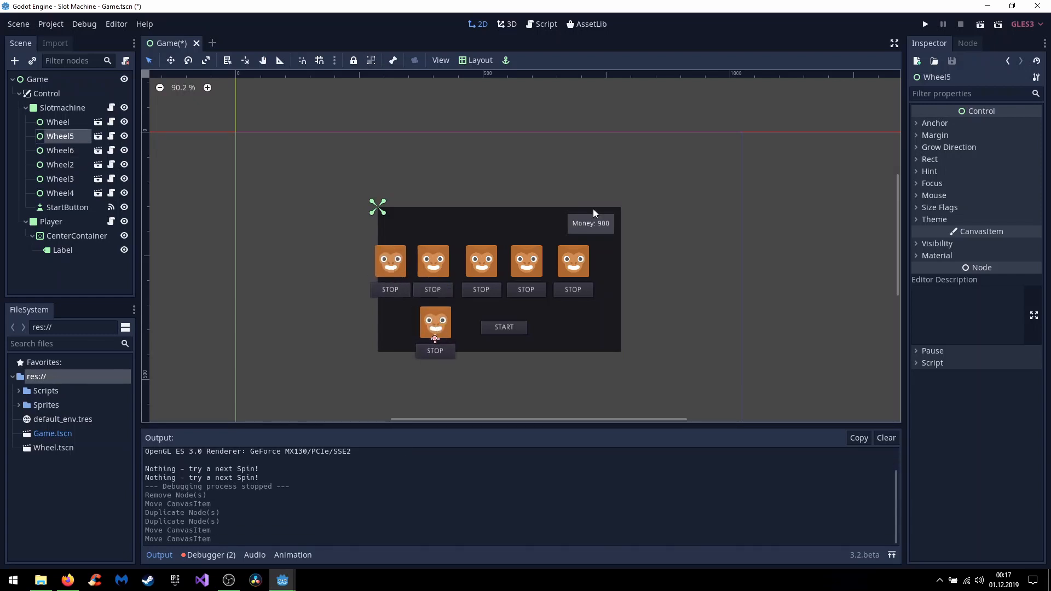
click(924, 24)
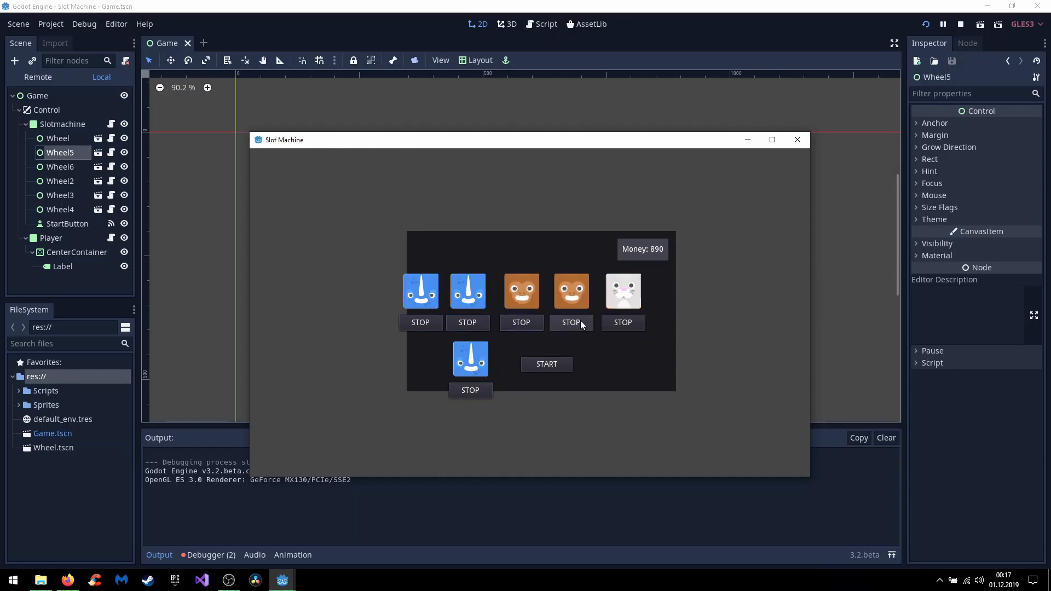
Stop the wheels, spin again for 10 so money drops 890 to 880, then stop
click(570, 323)
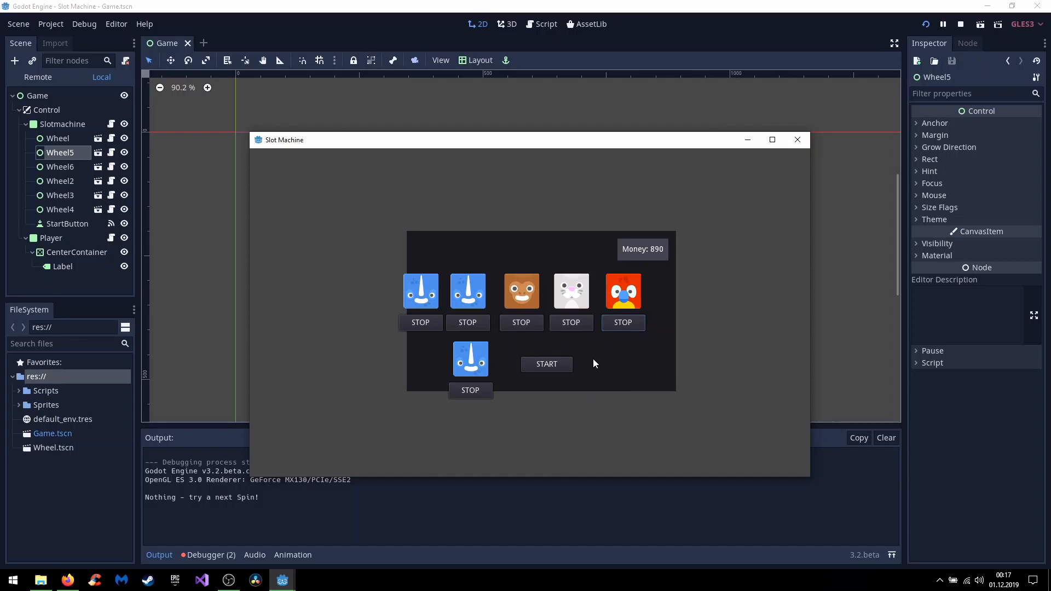
click(546, 364)
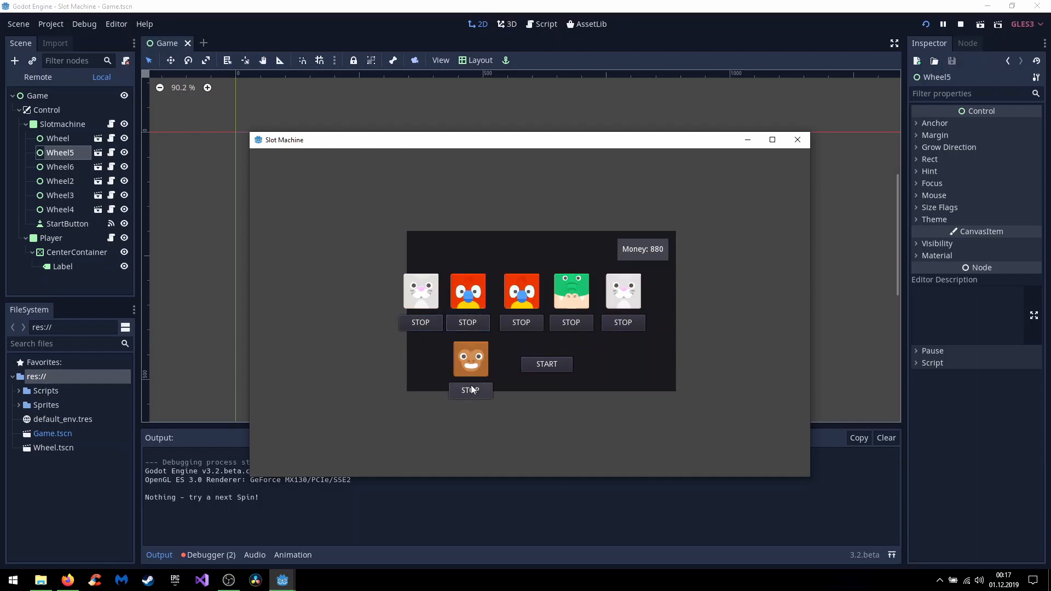
click(471, 390)
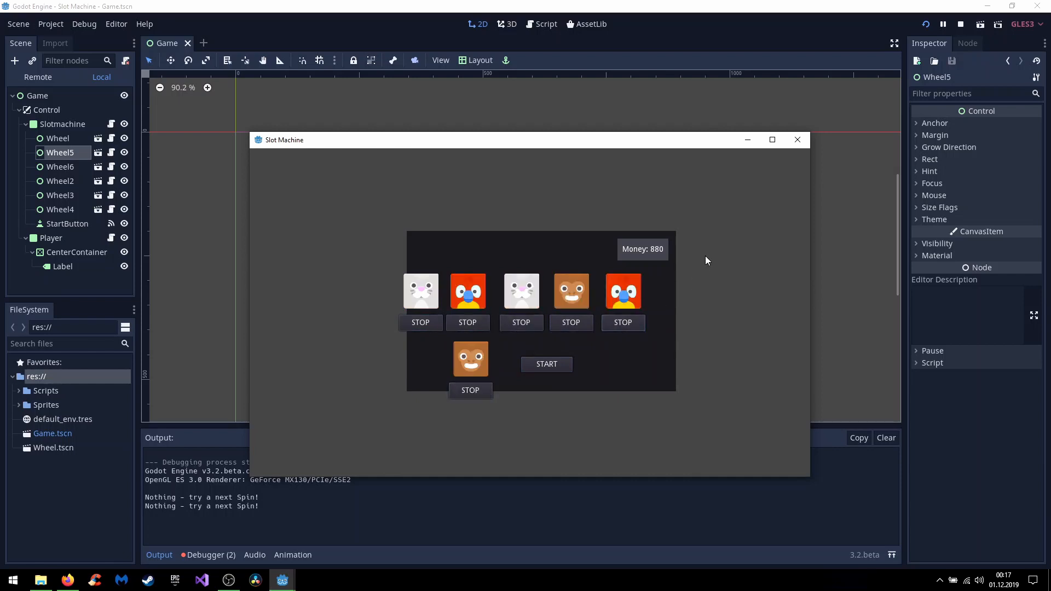
click(959, 24)
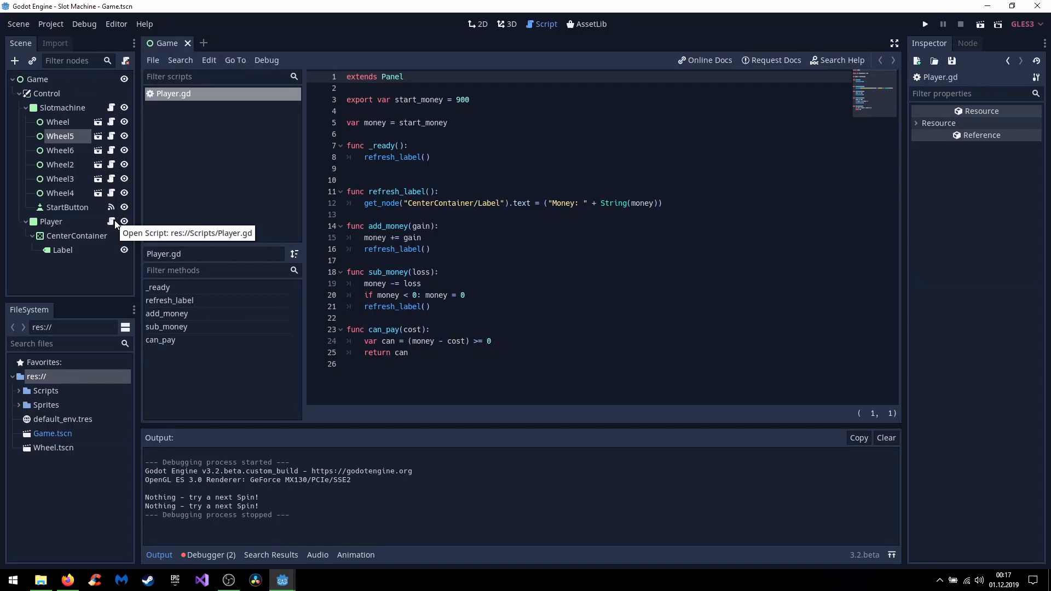
mouse_move(508, 371)
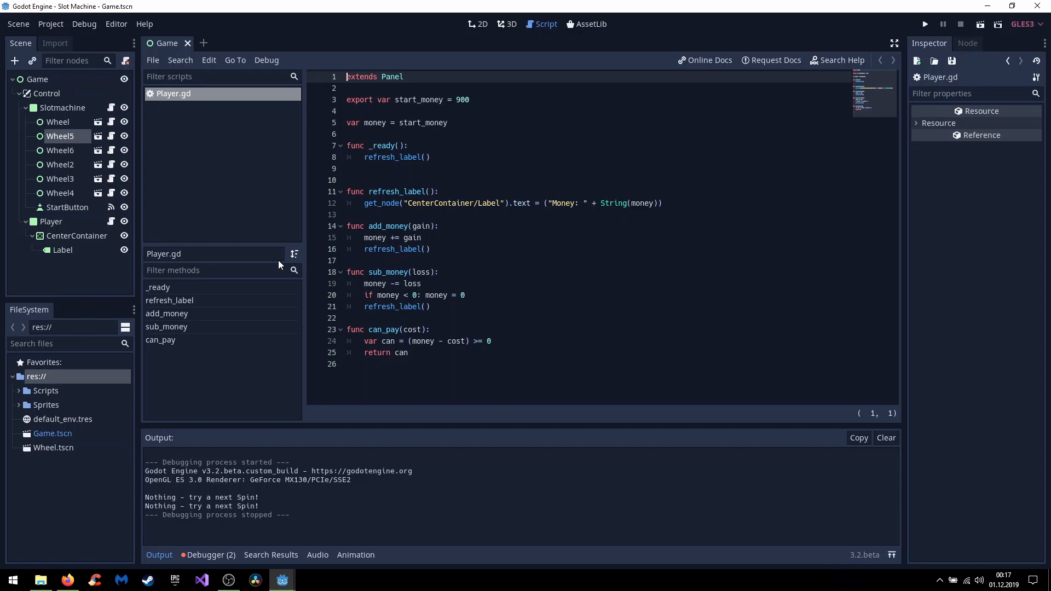
mouse_move(154, 219)
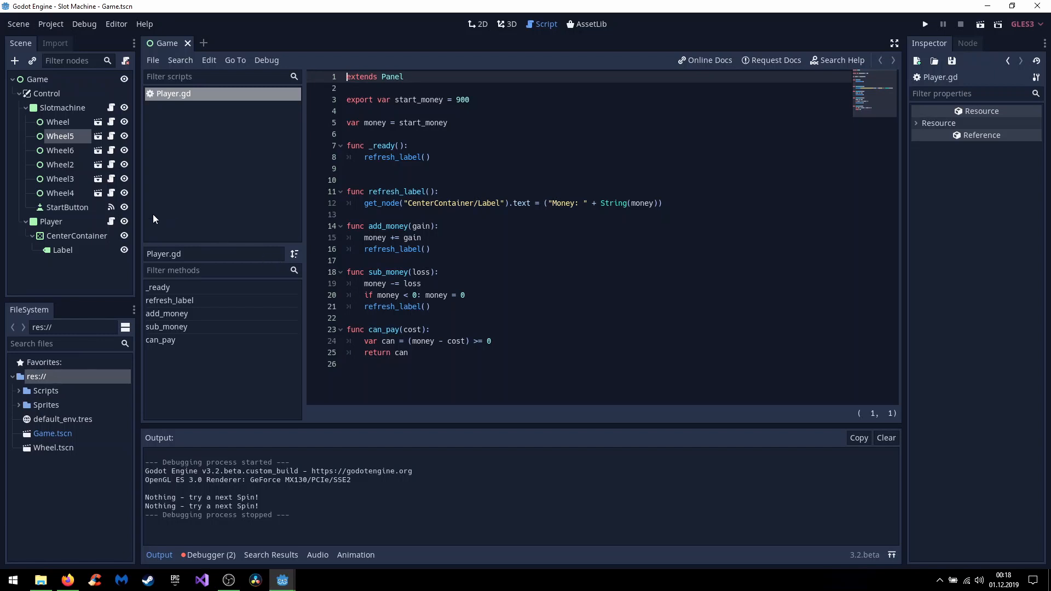
Open the Wheel and Slotmachine scripts and scroll through Slotmachine.gd's roll-evaluation code
click(174, 107)
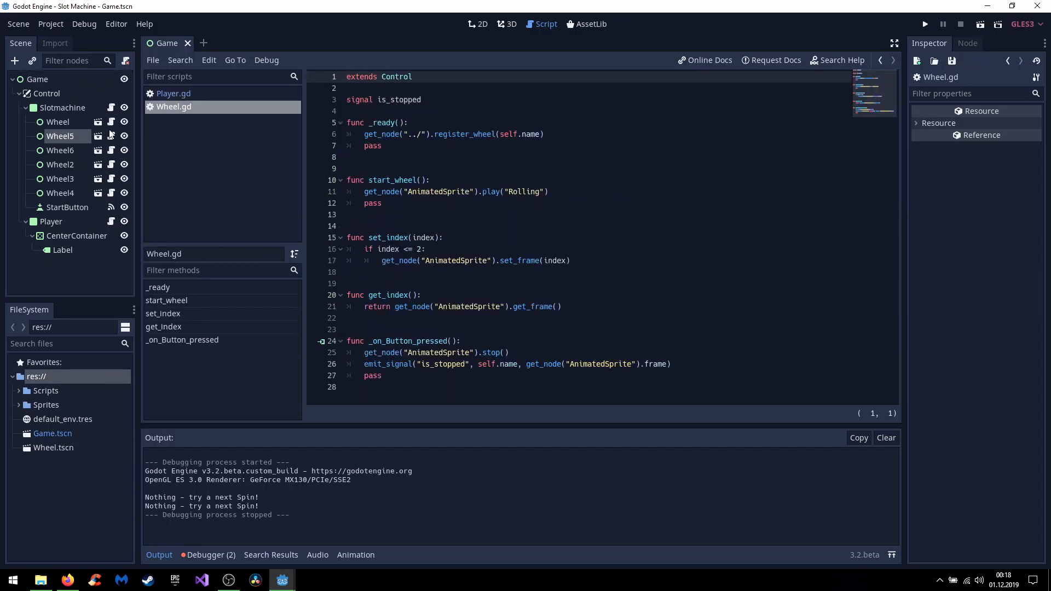
click(172, 93)
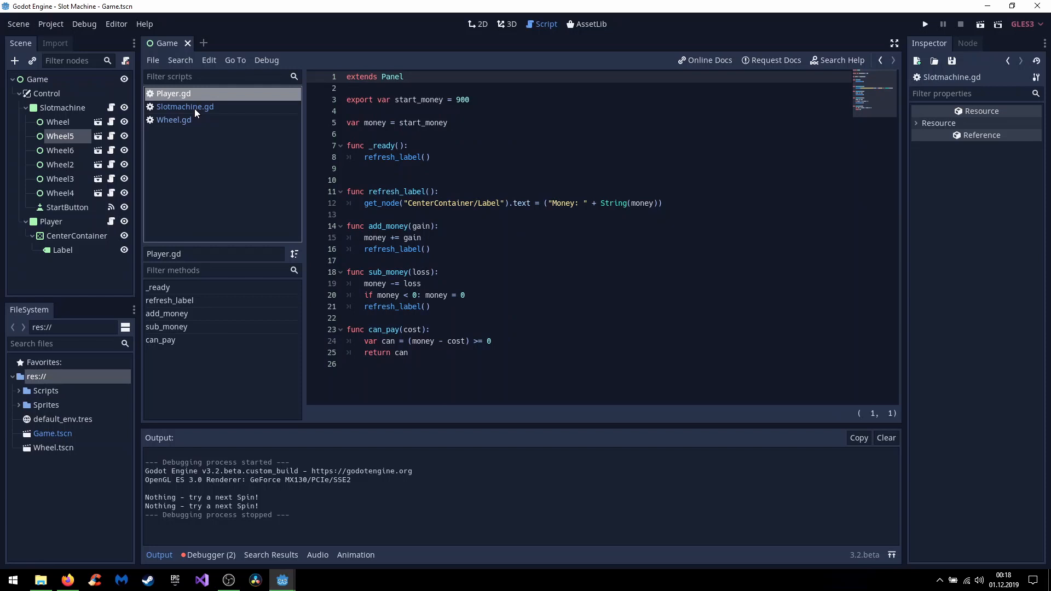
click(185, 106)
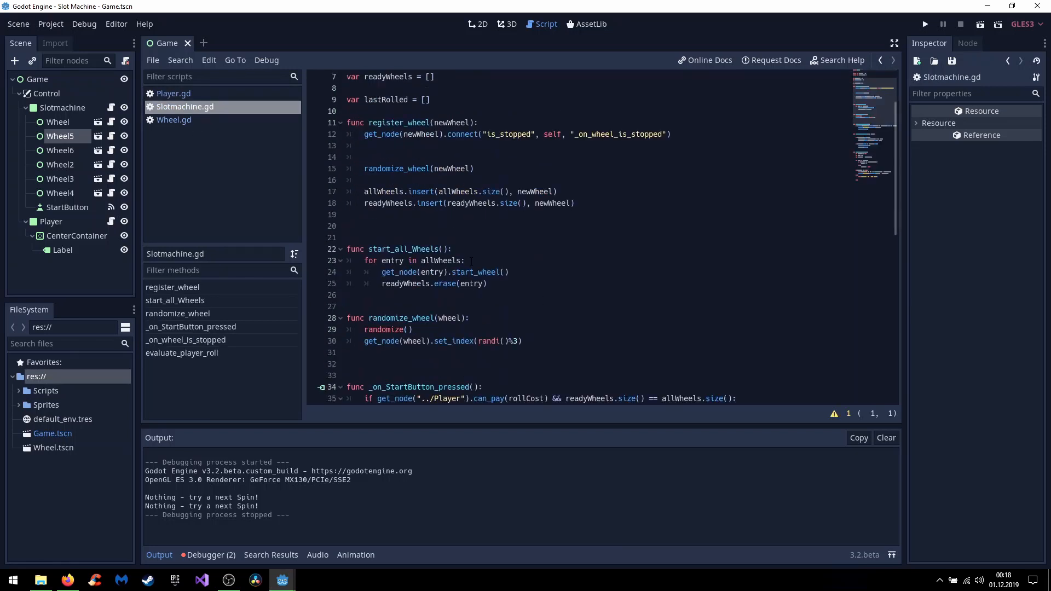
scroll(down, 3)
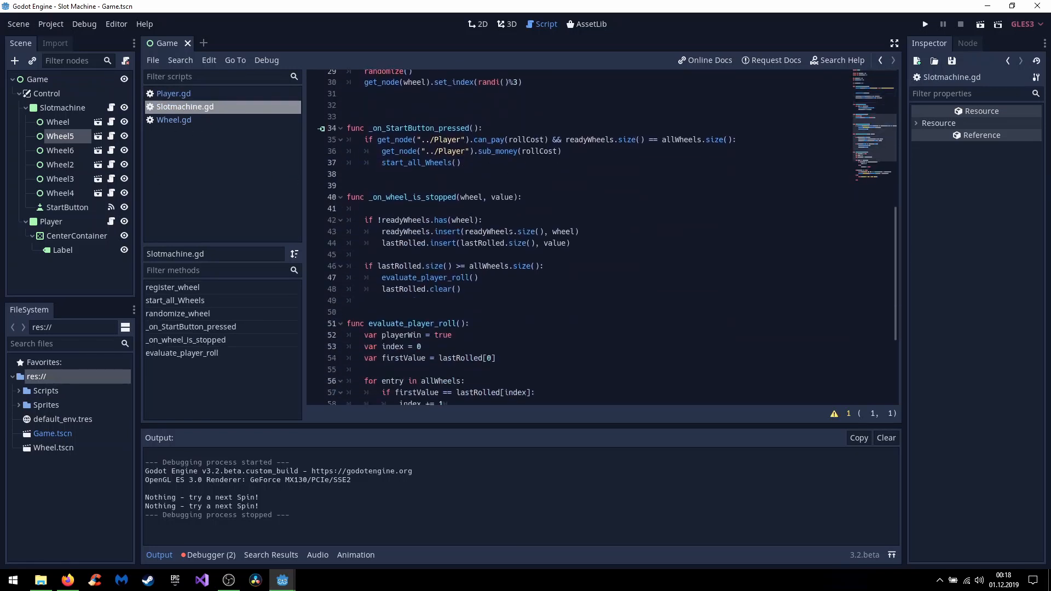
scroll(down, 3)
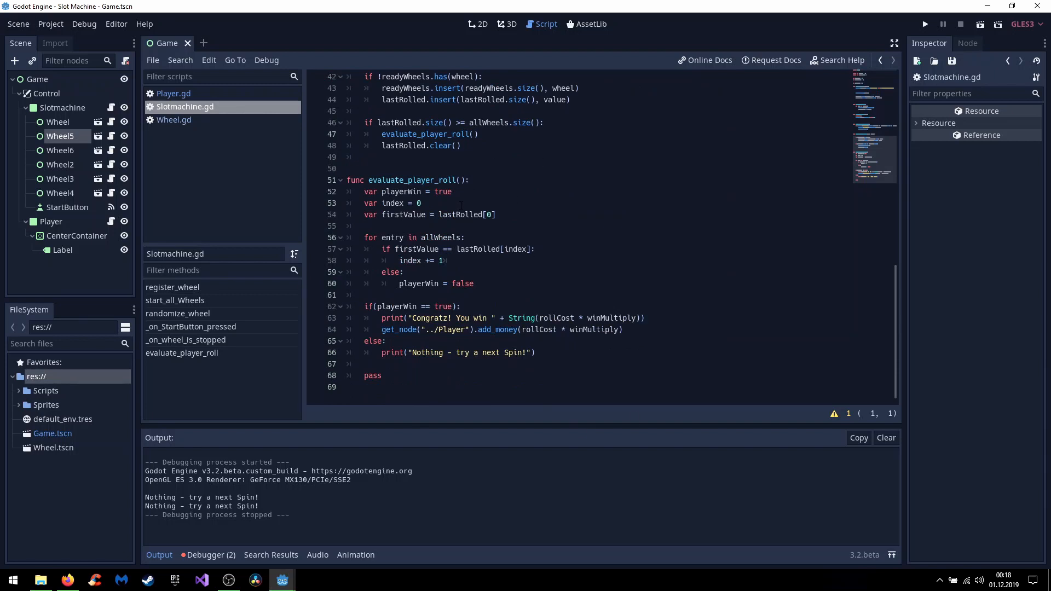
click(174, 120)
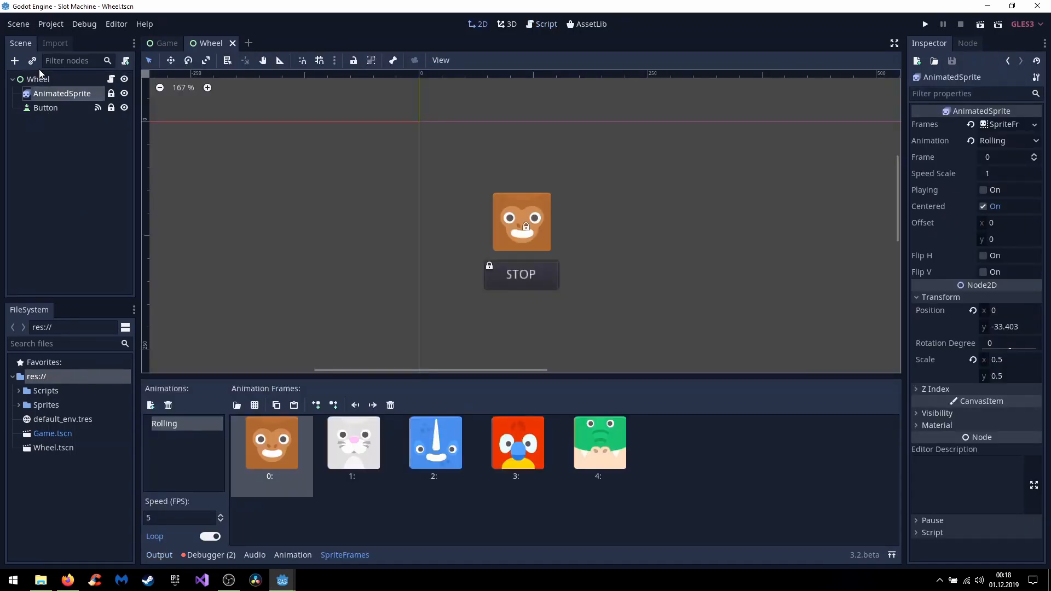
mouse_move(418, 212)
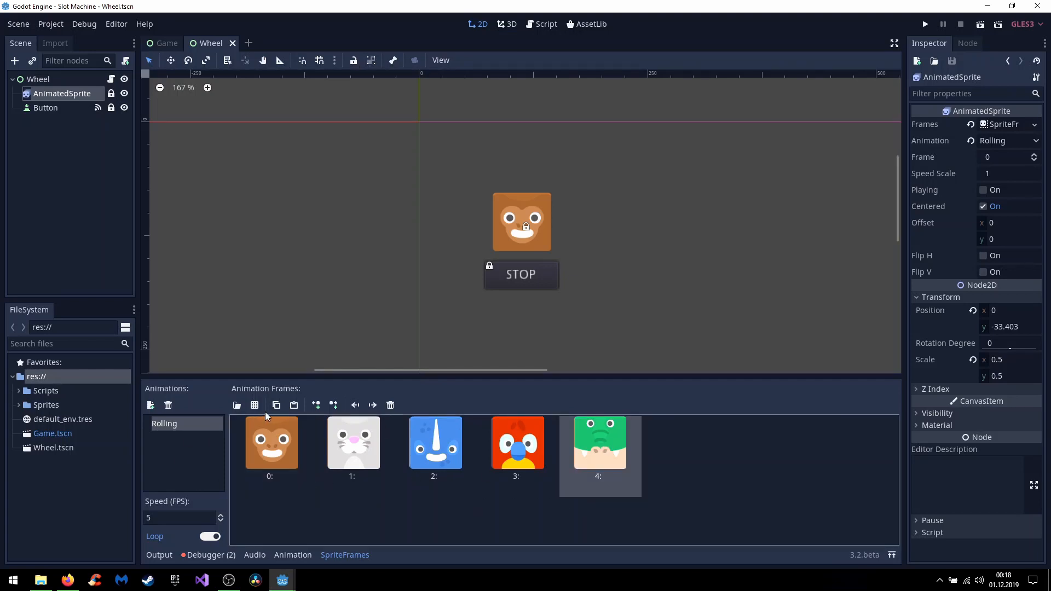
Choose square_nodetails.png from Sprites as the sheet for the Wheel's Rolling animation
click(236, 405)
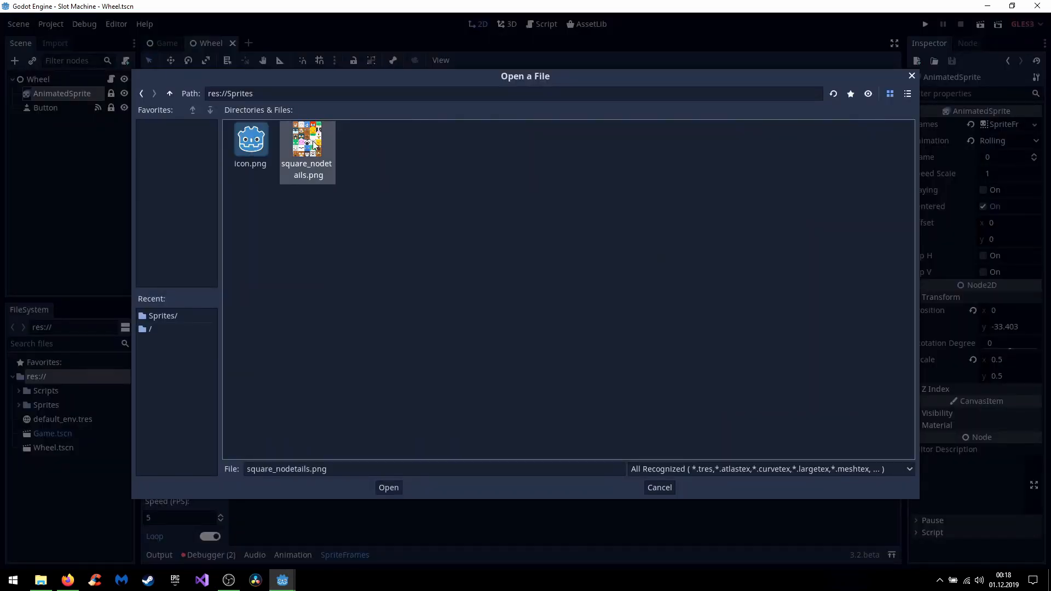
Load the sheet on a 5x6 grid, add 12 animal frames, and save the Wheel scene
click(388, 487)
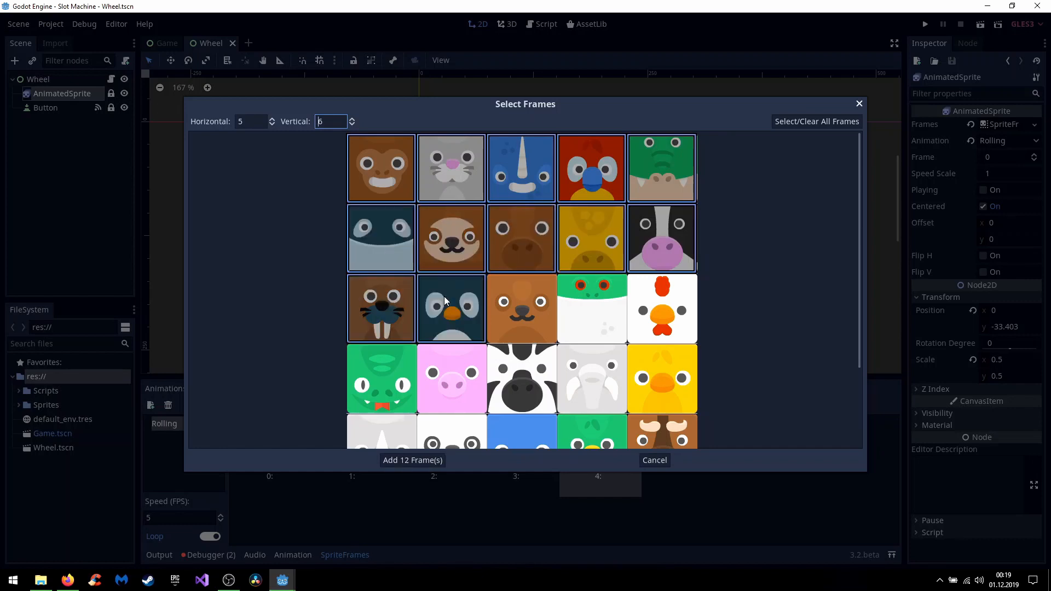
click(412, 459)
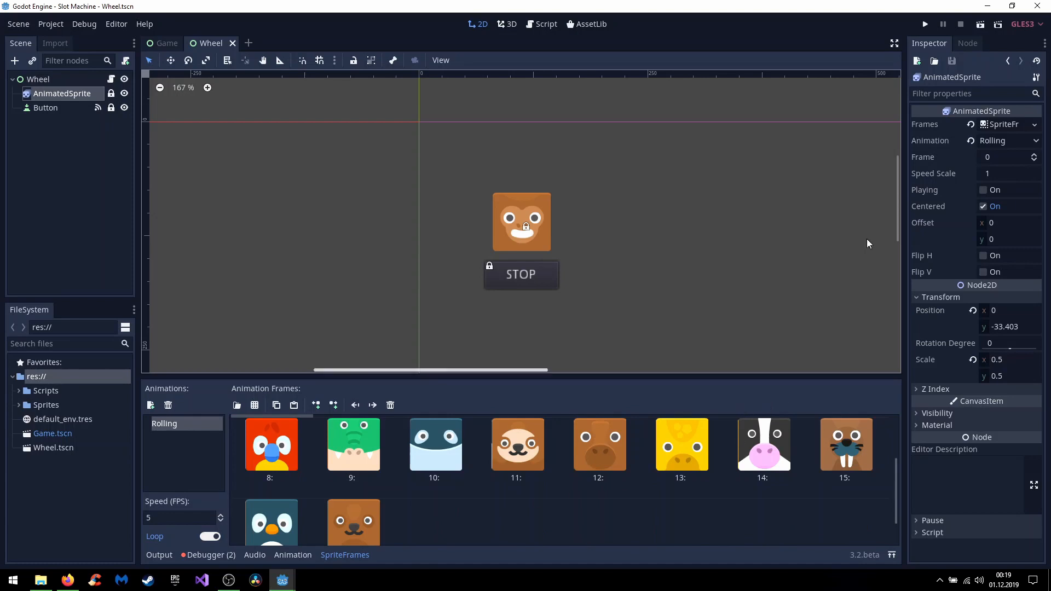
key(ctrl+s)
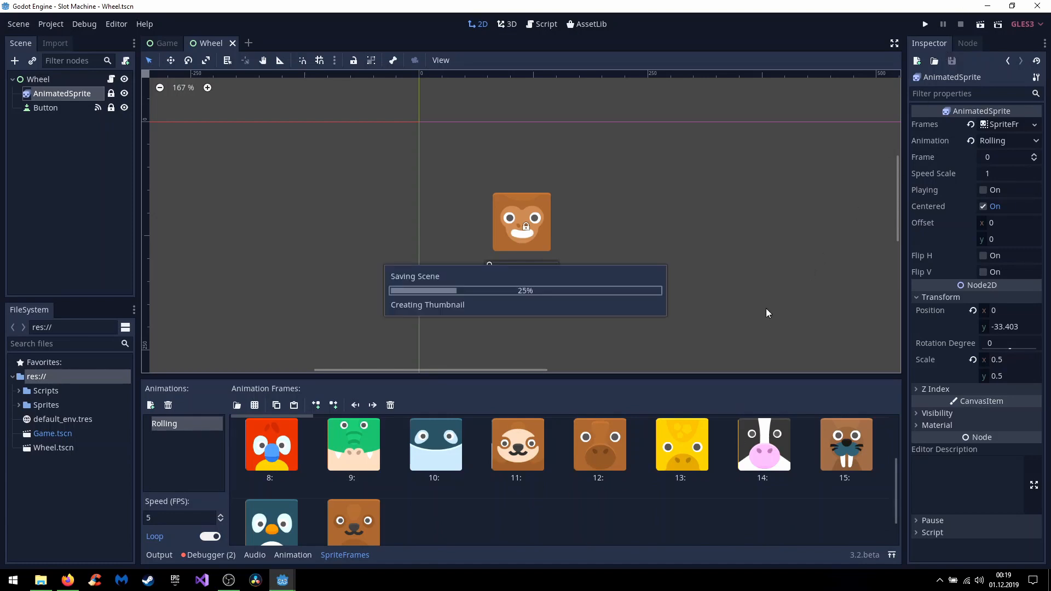
Run the slot machine and stop the spinning wheels to reveal new animals like the cow and sloth
click(925, 23)
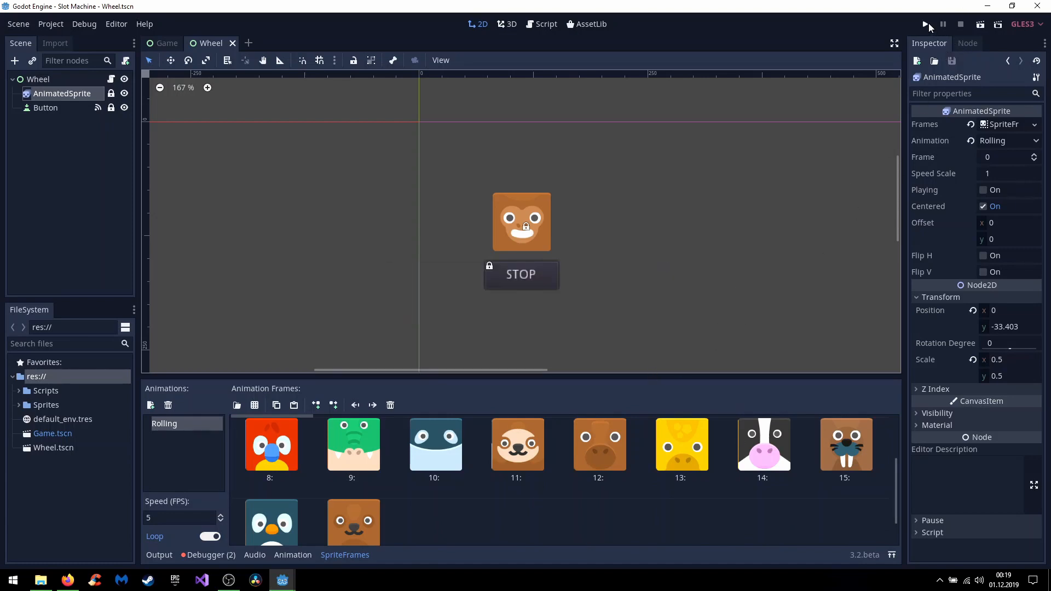
click(925, 24)
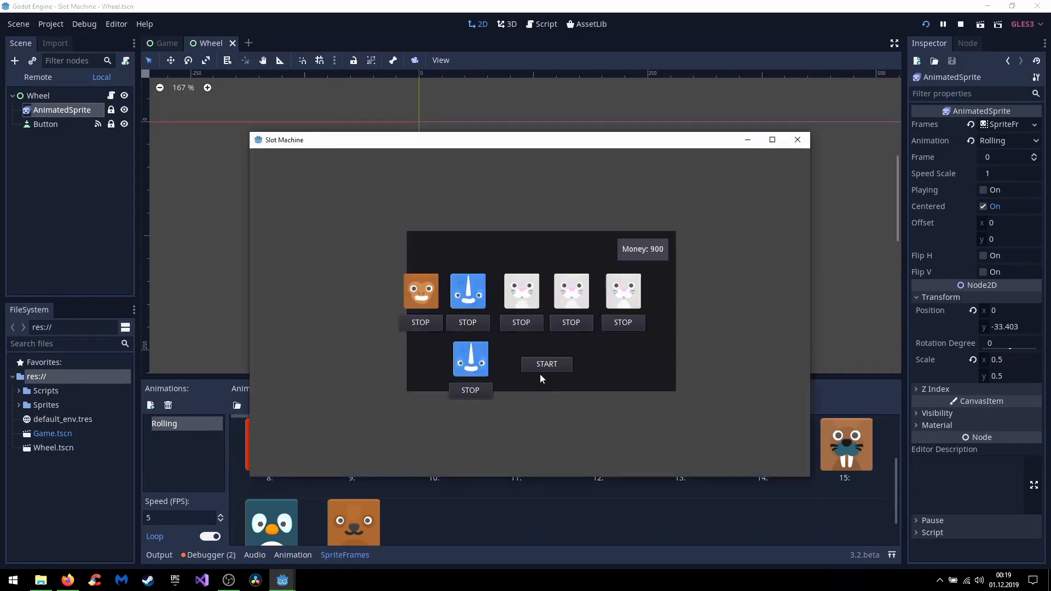
click(545, 364)
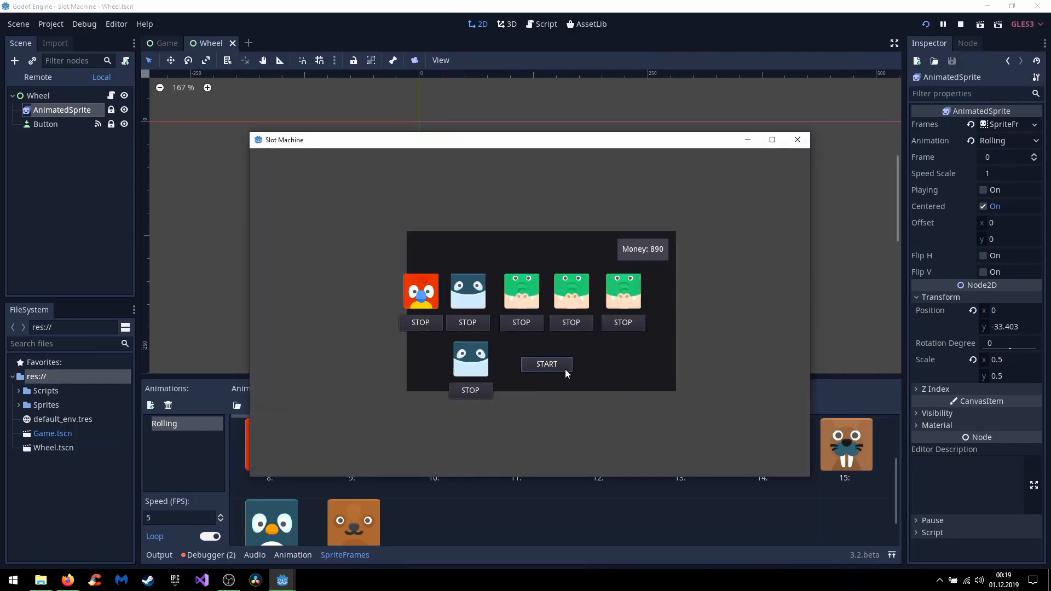
click(547, 364)
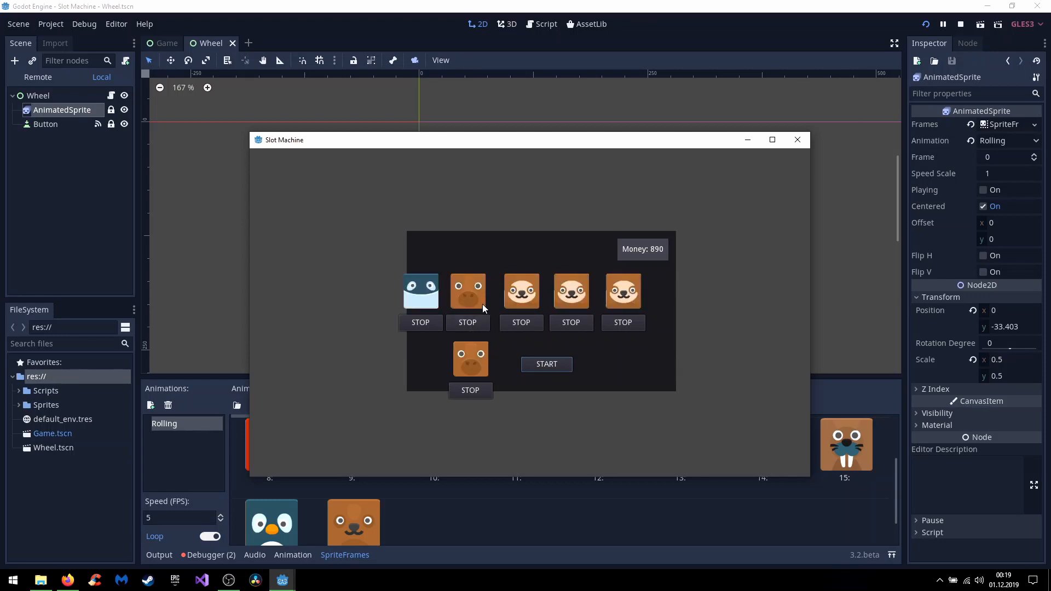
click(622, 322)
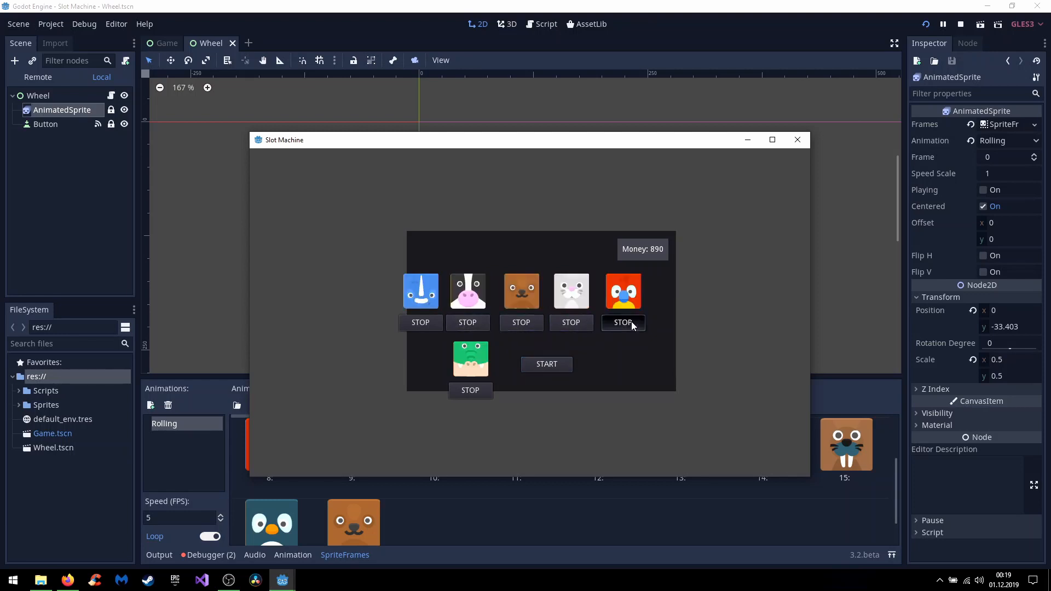